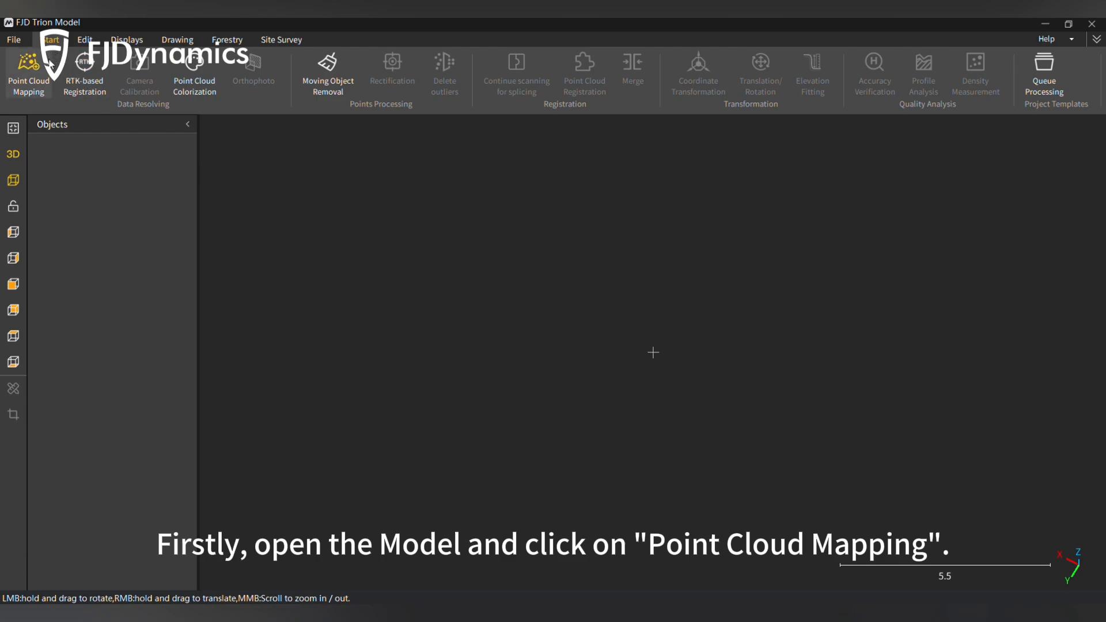
Start a point cloud mapping job using FJD Trion S1, indoor scan scene and general mapping mode
click(28, 70)
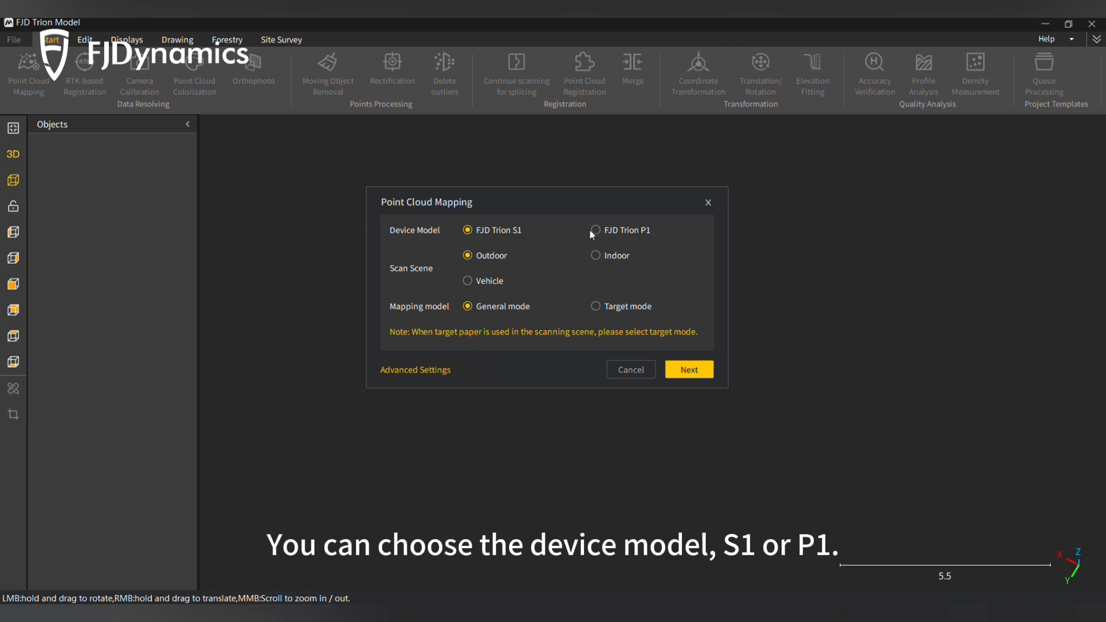
click(594, 230)
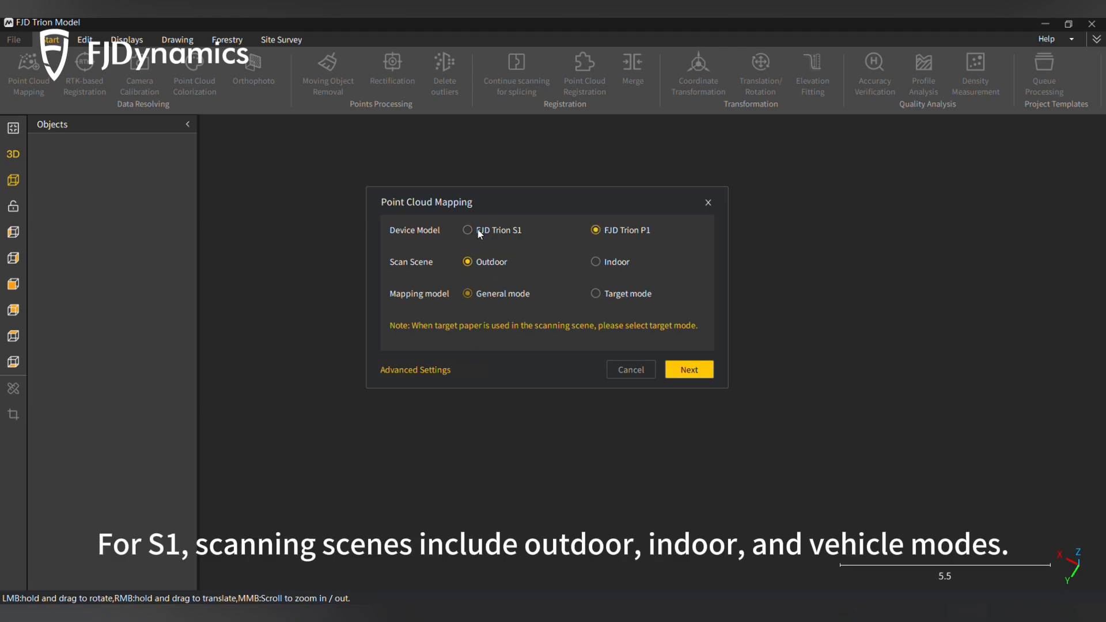
click(468, 229)
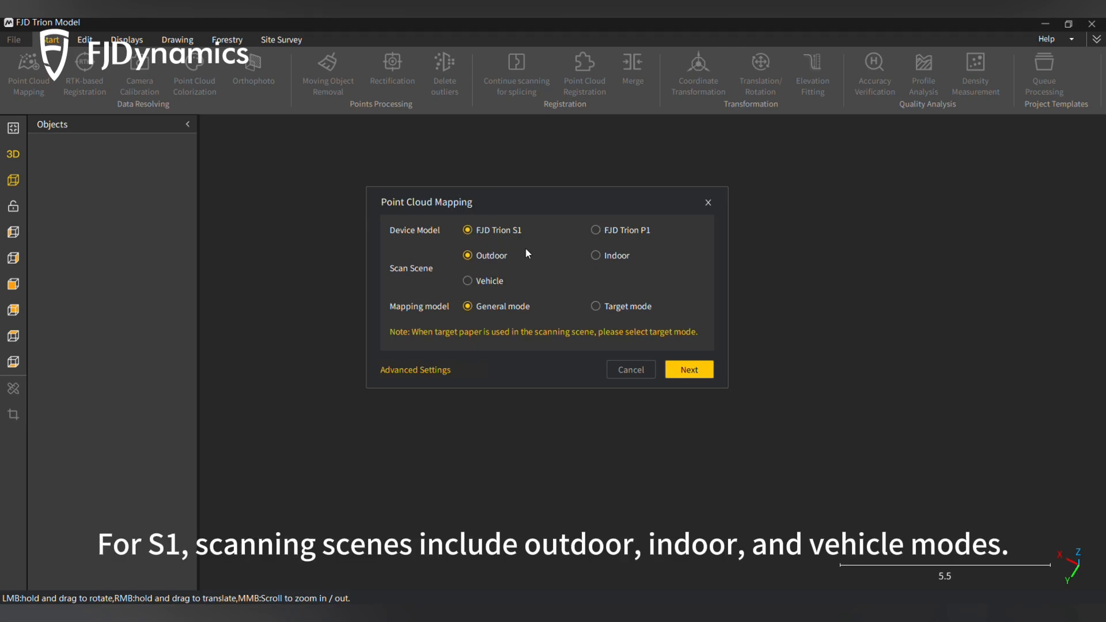
click(468, 280)
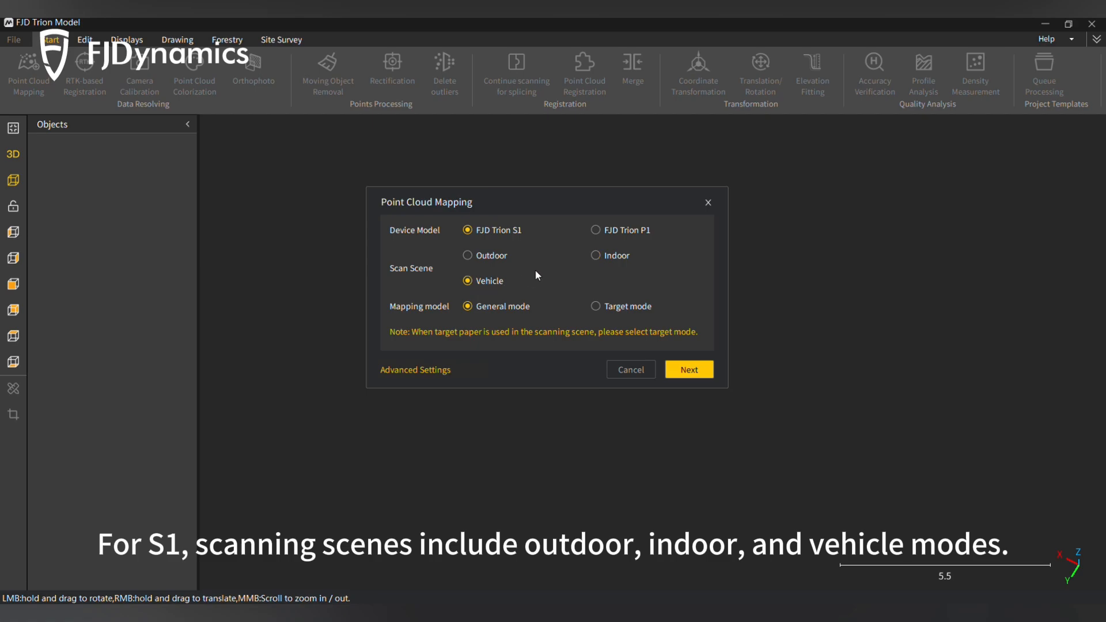
click(594, 230)
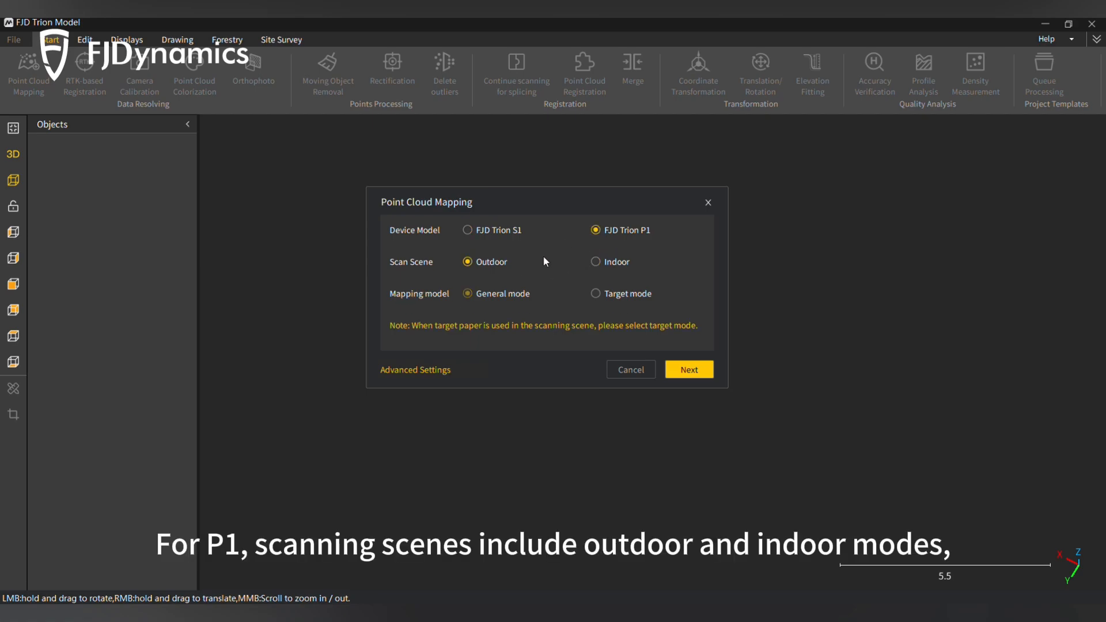
mouse_move(594, 263)
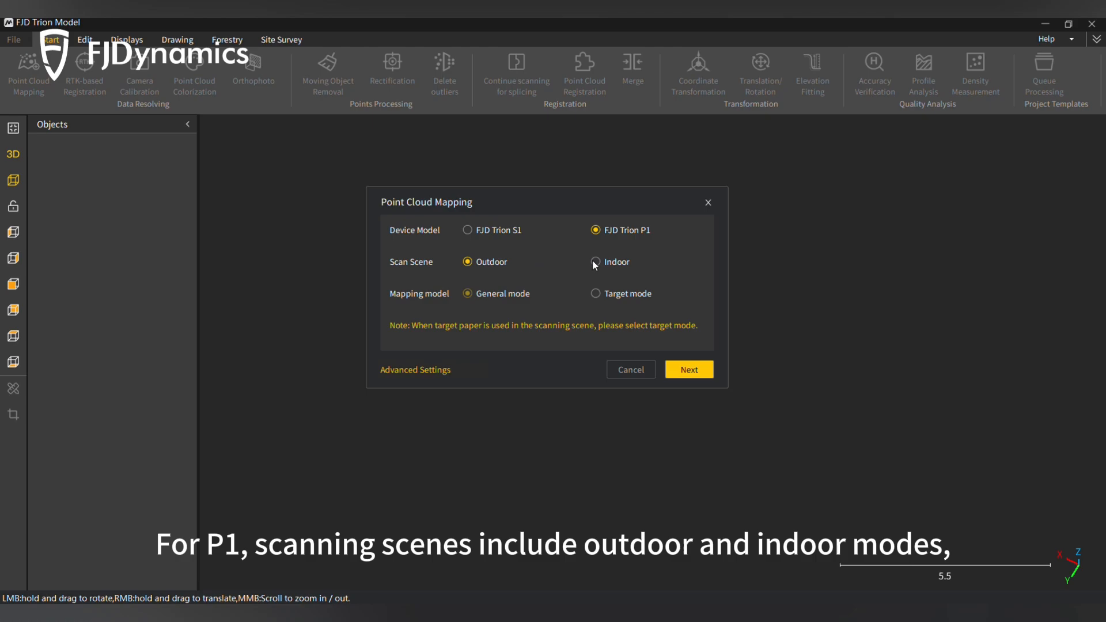
click(467, 230)
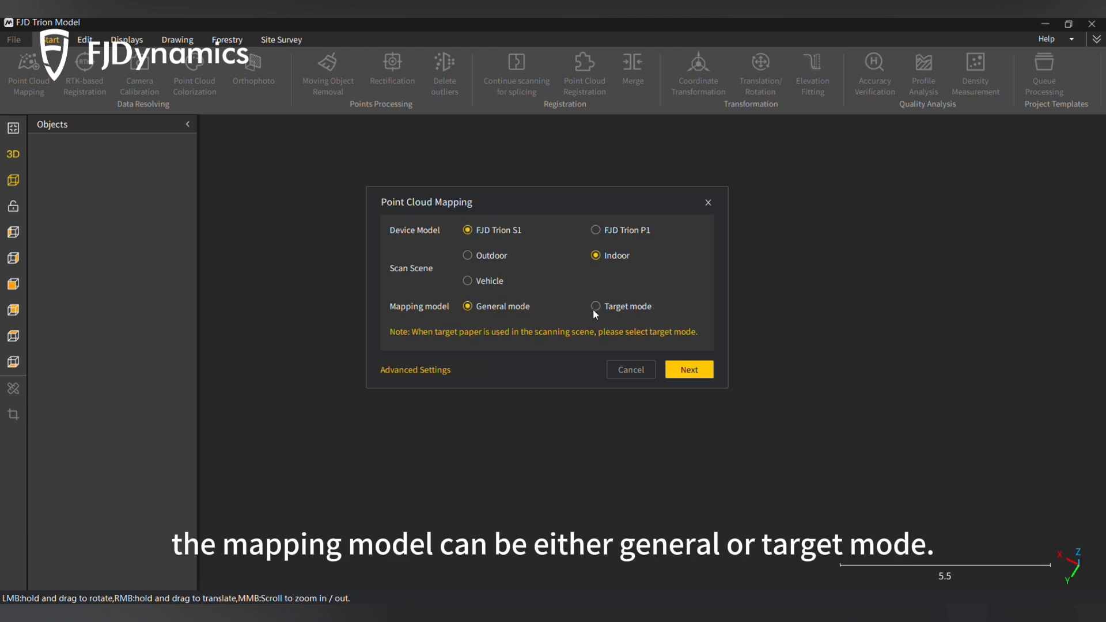
click(596, 306)
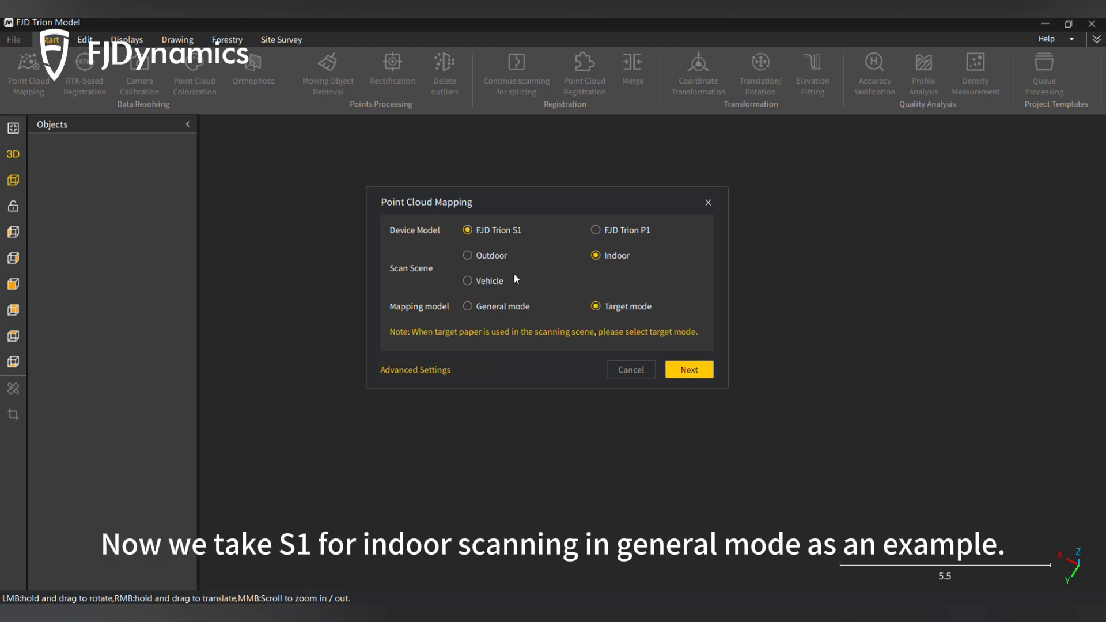
mouse_move(594, 267)
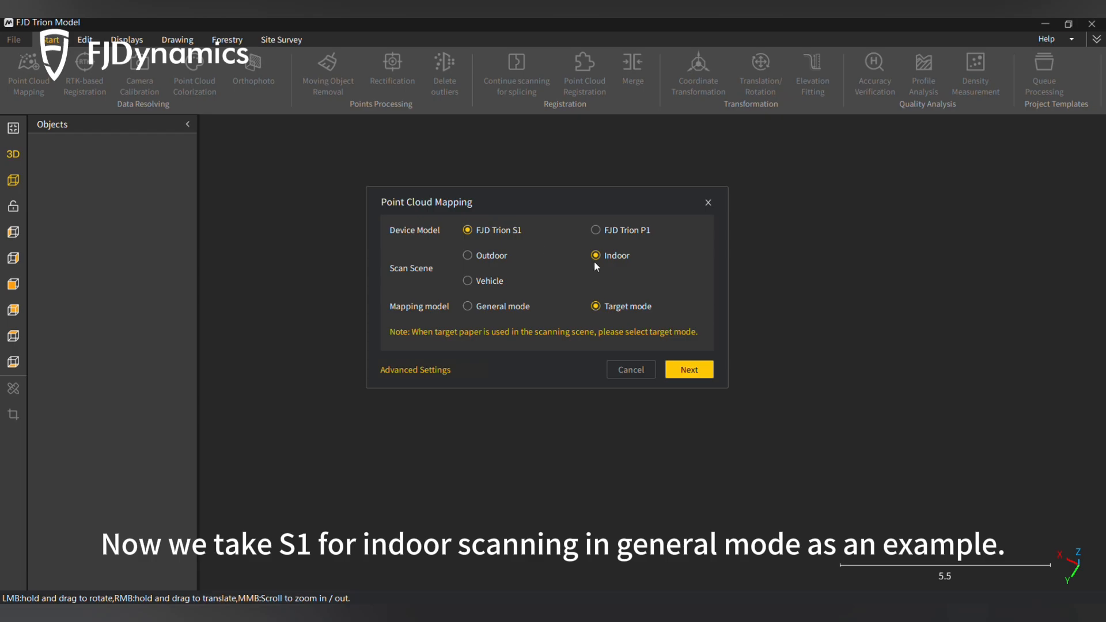
click(468, 305)
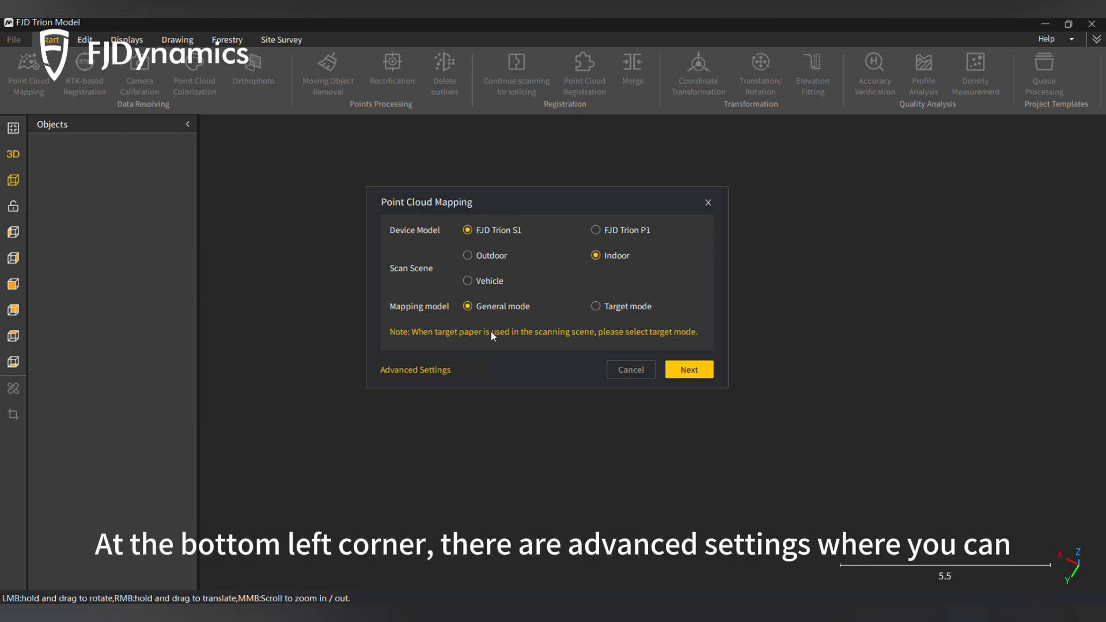
In Advanced Settings, enable Back to starting point and Dynamic object removal, then confirm
click(414, 369)
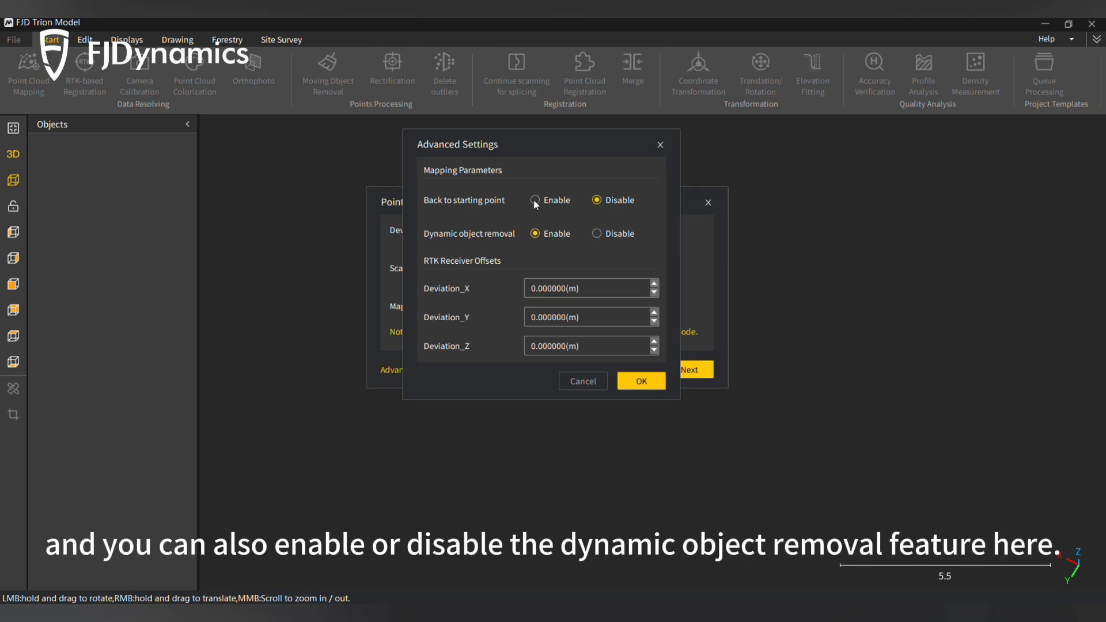
click(535, 200)
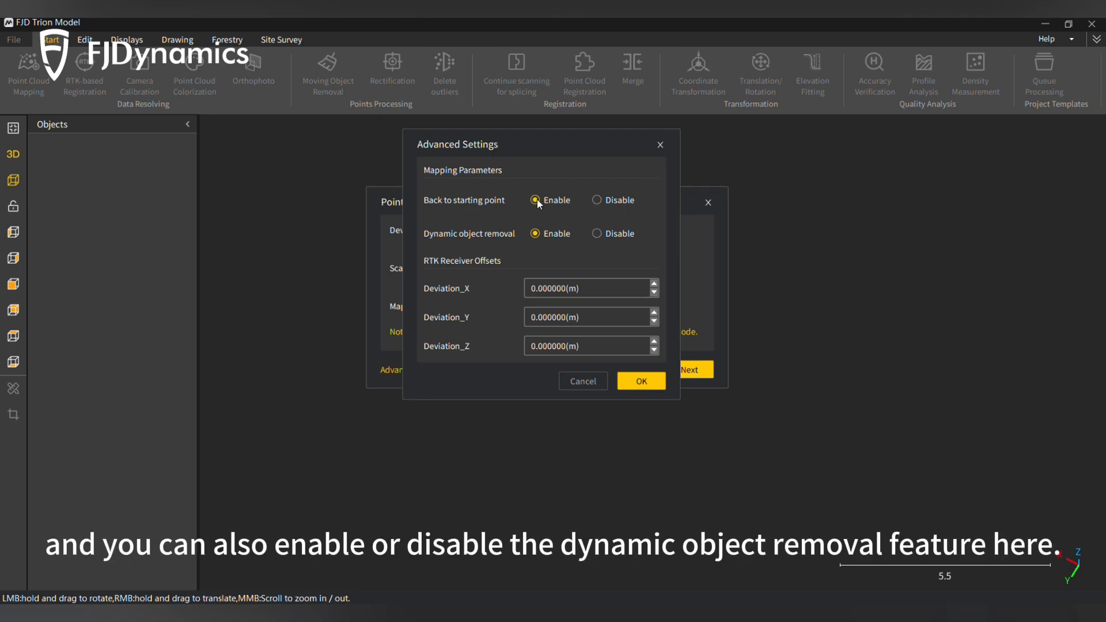
click(535, 234)
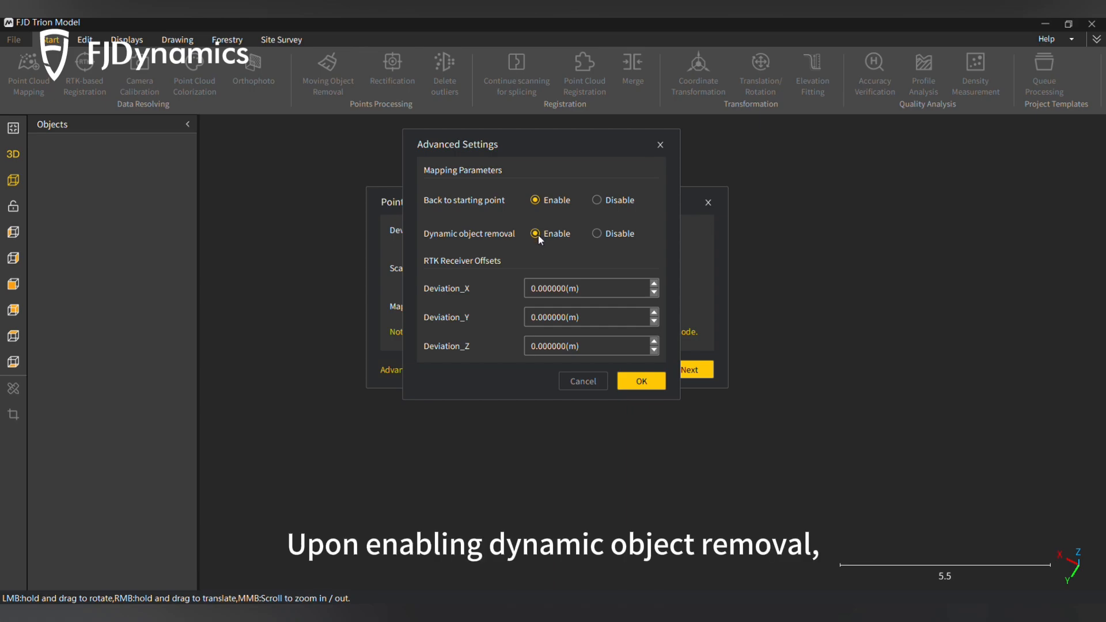
click(596, 234)
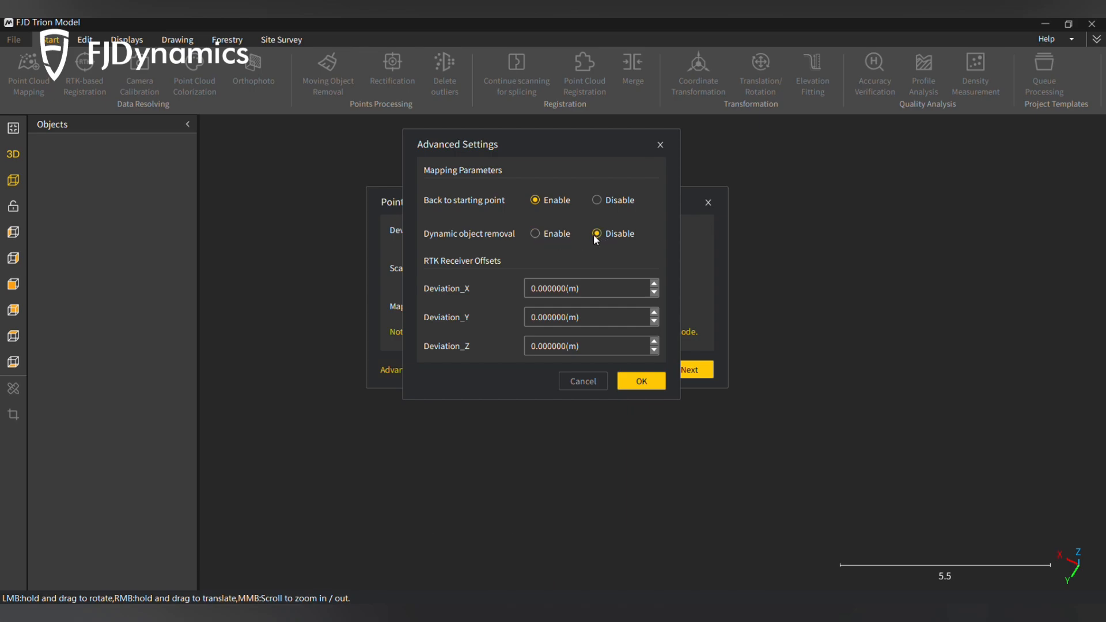
click(536, 233)
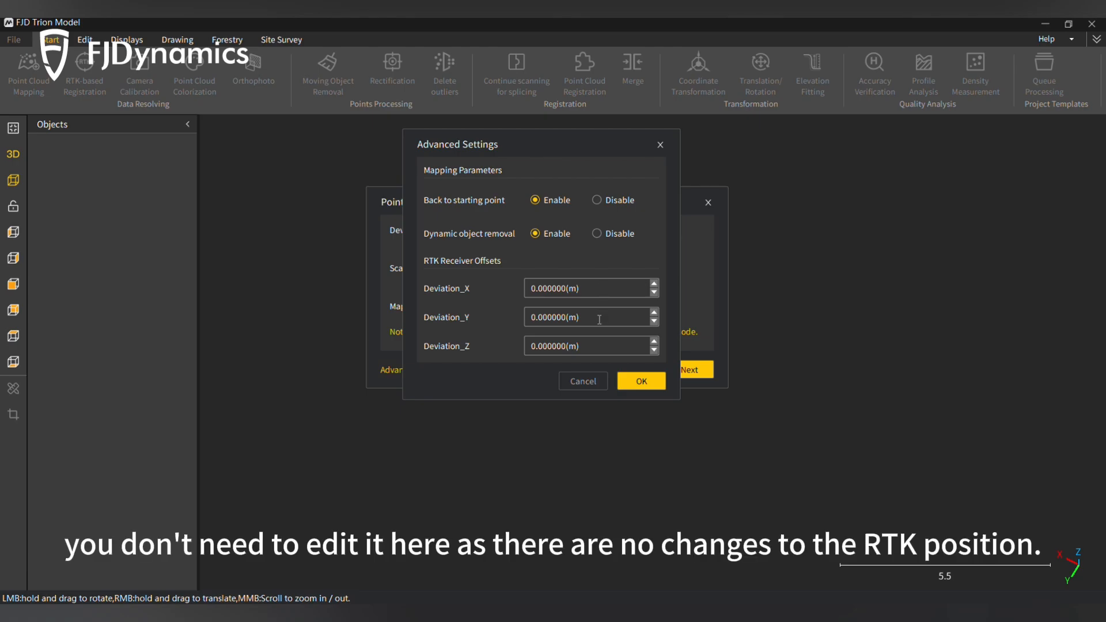
click(639, 379)
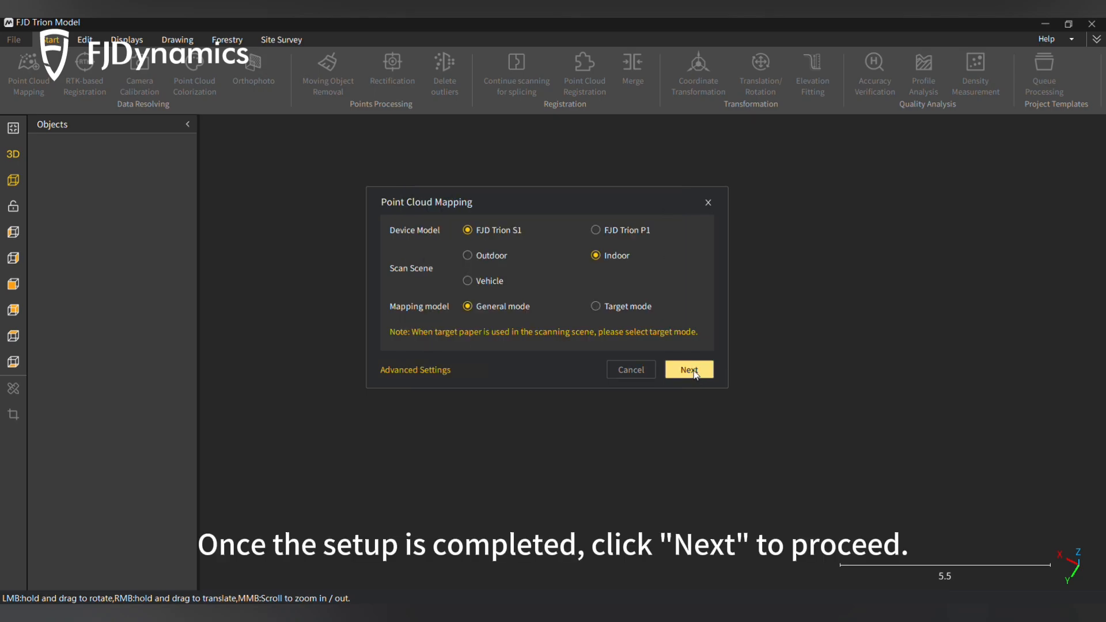
Name the project 'Test', load the fjdslam raw data file, and enable RTK fusion
click(688, 369)
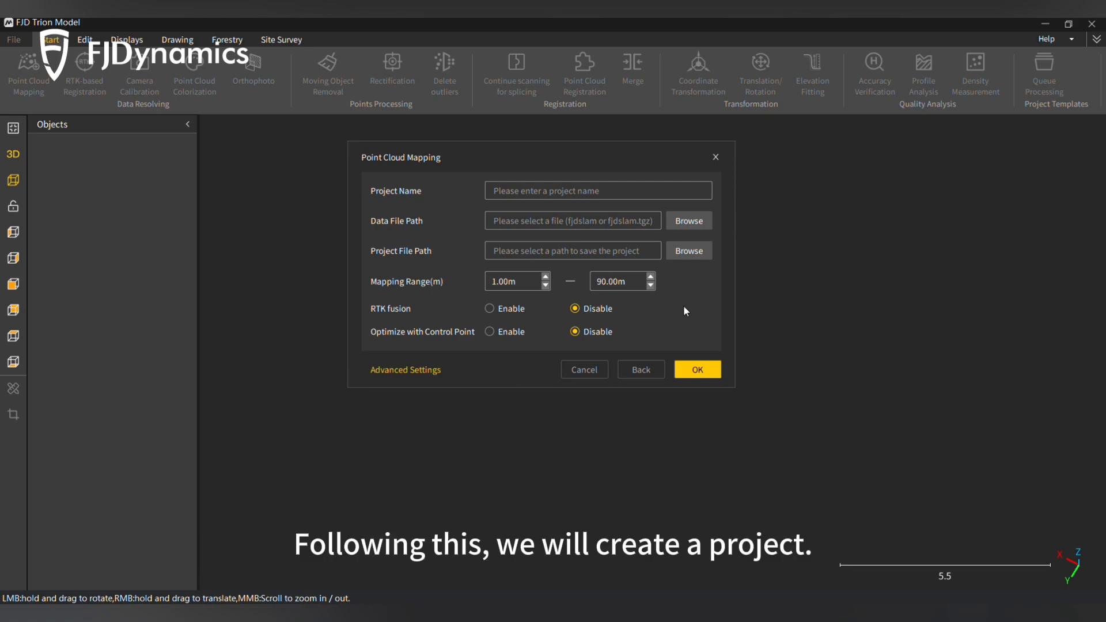
click(597, 190)
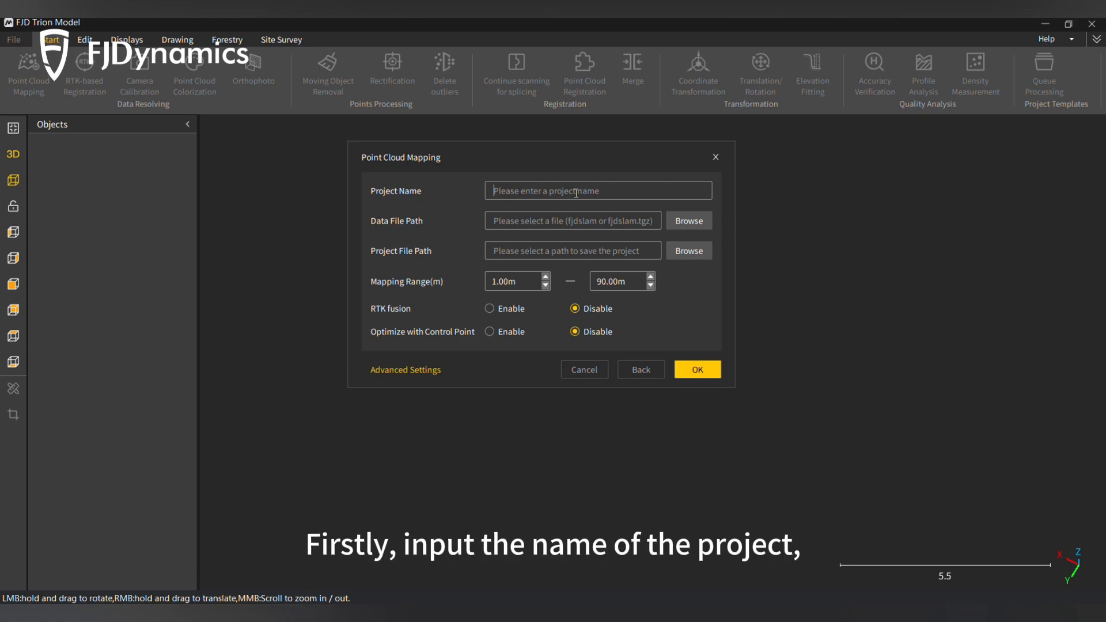
text(Test)
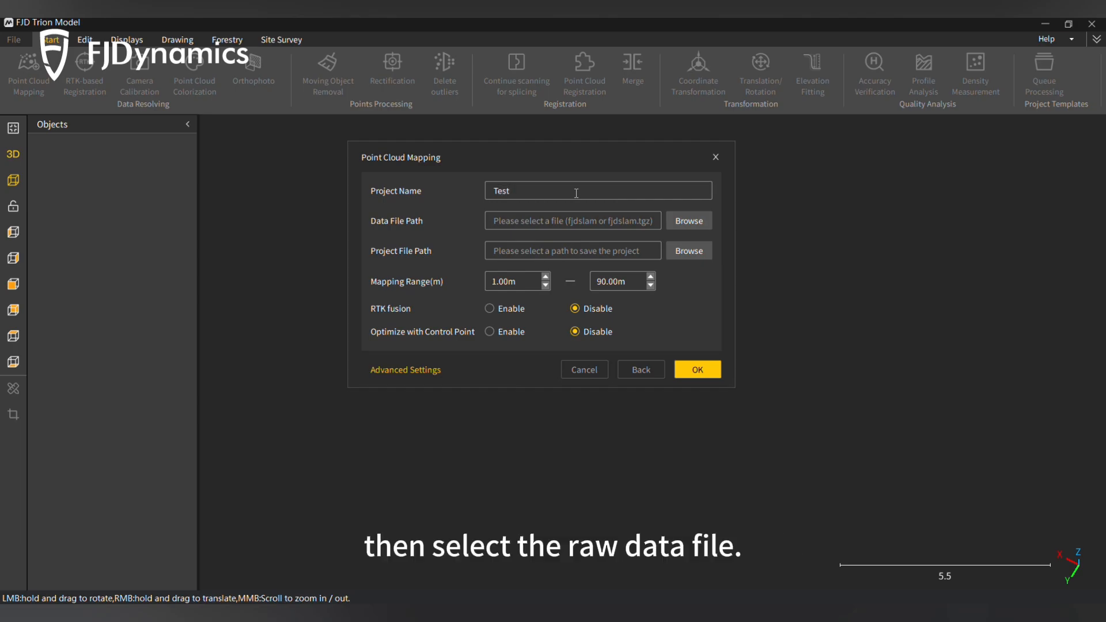
click(687, 220)
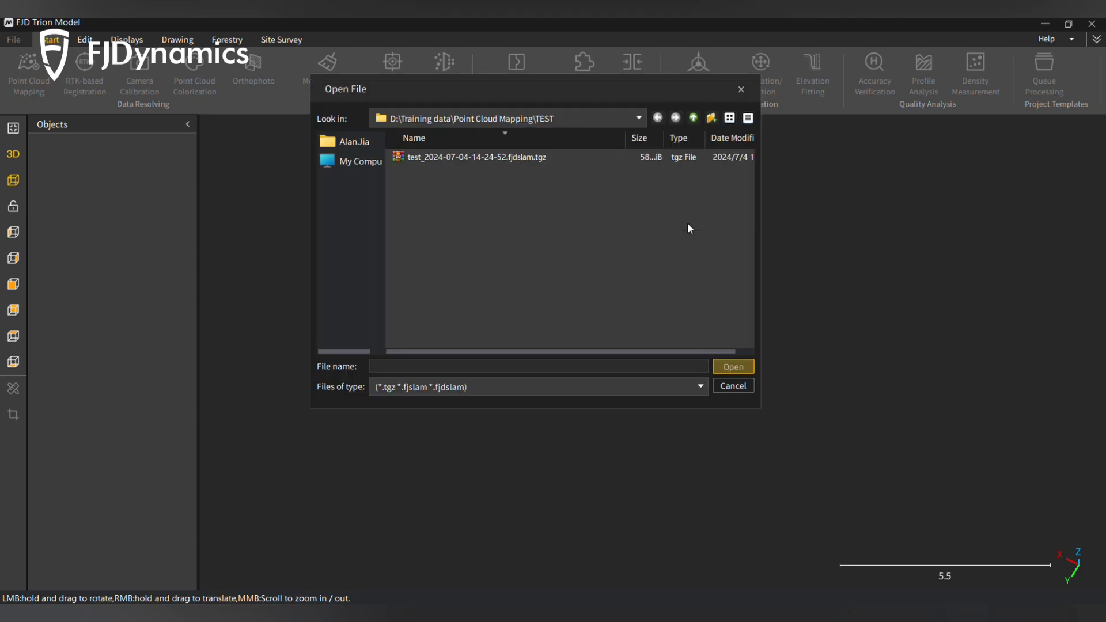
click(732, 366)
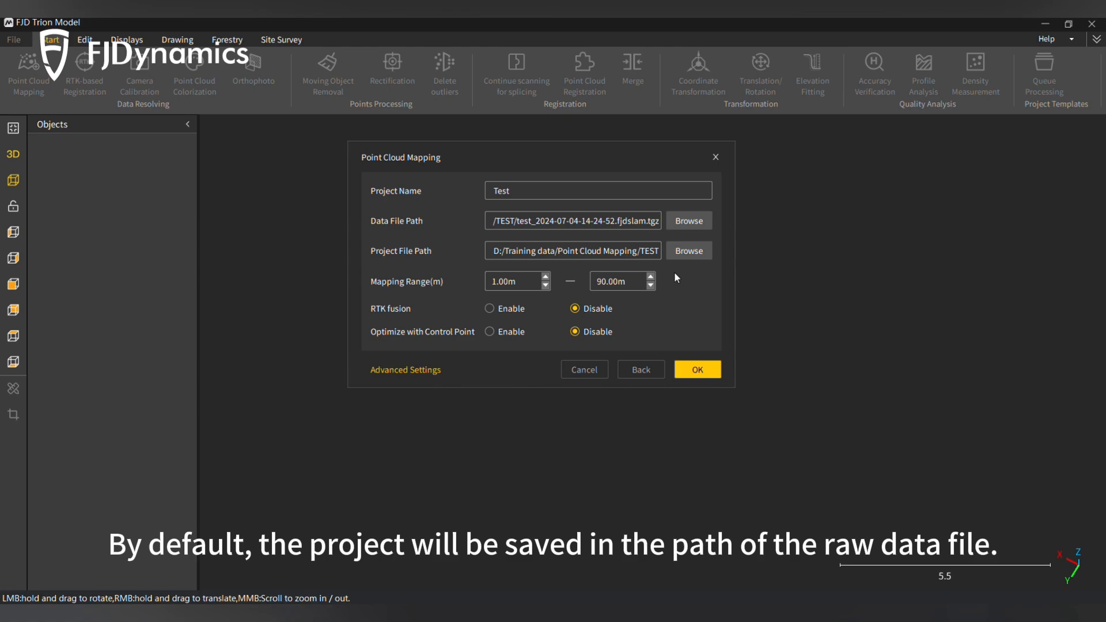
mouse_move(582, 253)
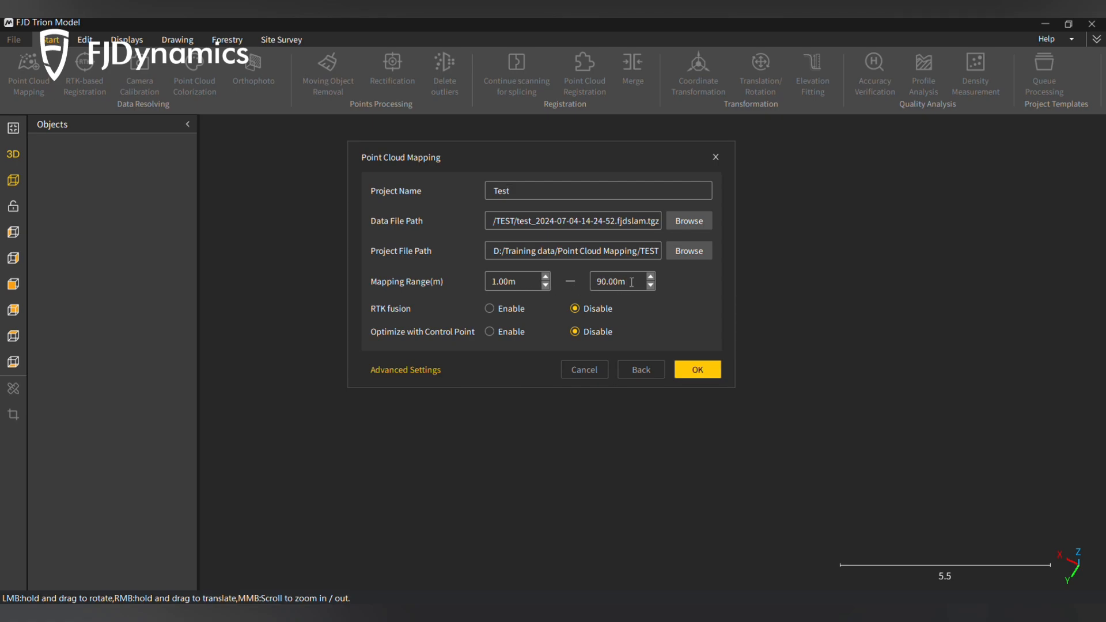
mouse_move(491, 318)
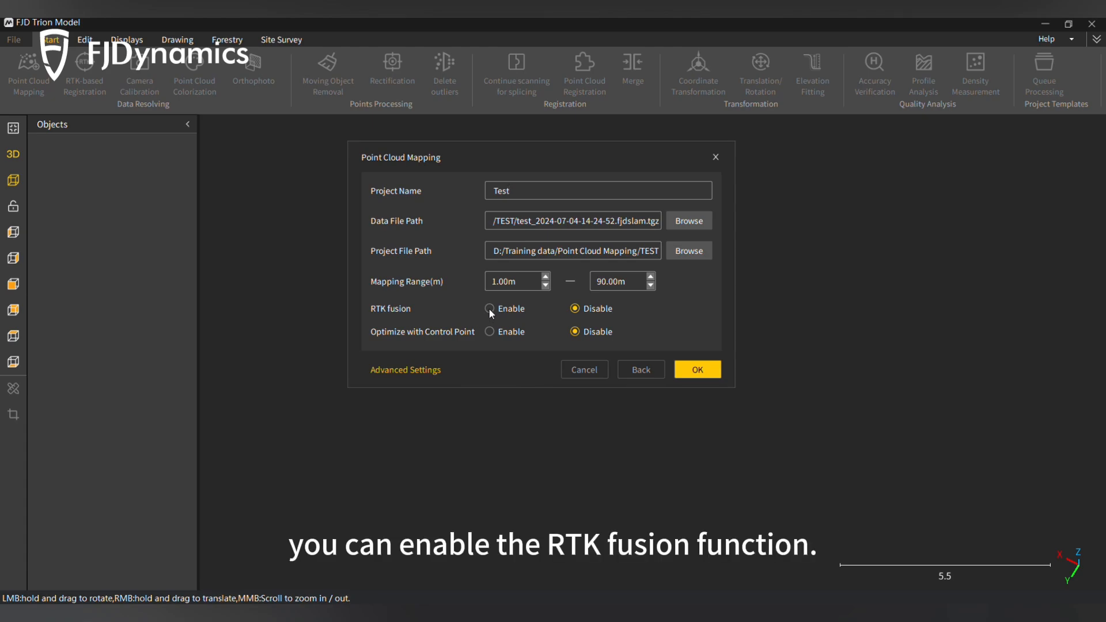
click(490, 308)
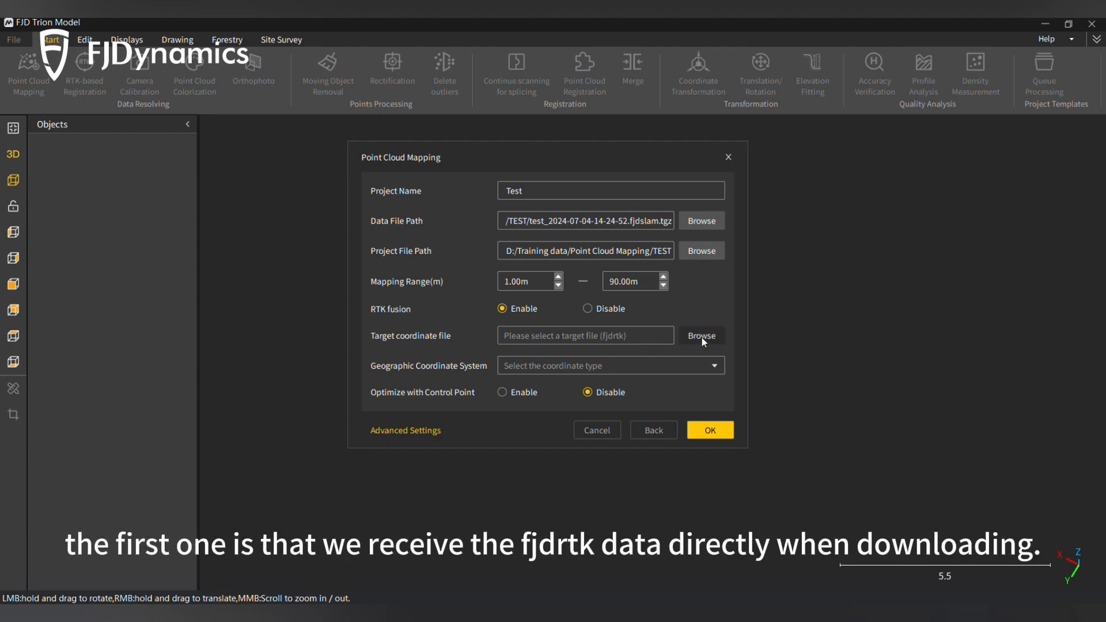
mouse_move(700, 342)
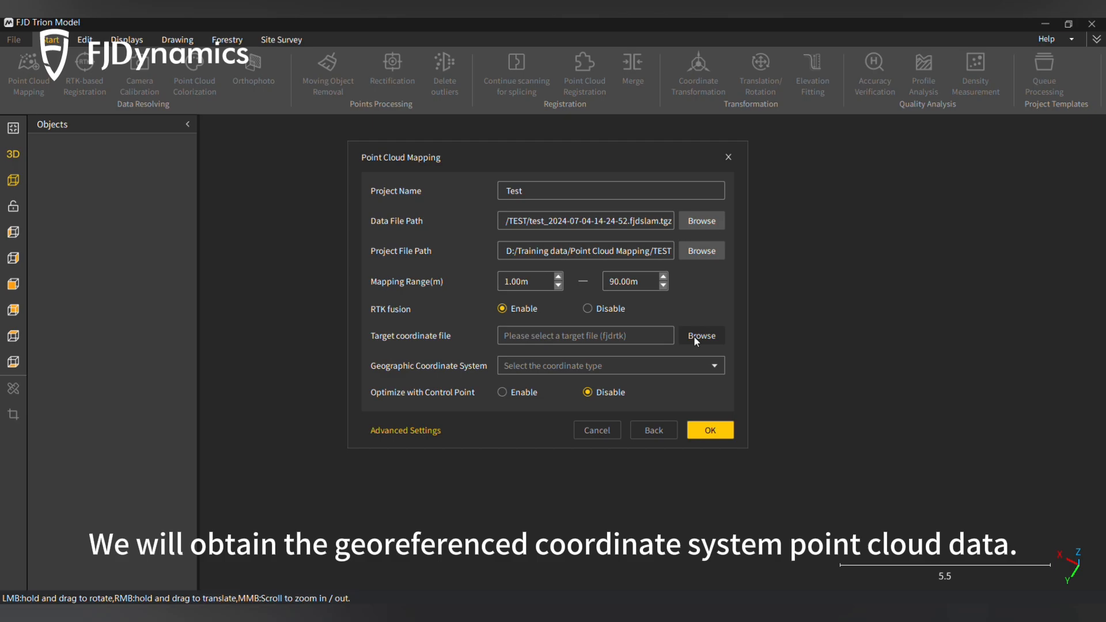
Skip the target coordinate file and choose Custom coordinate system instead of CGCS2000 CM108E
click(701, 335)
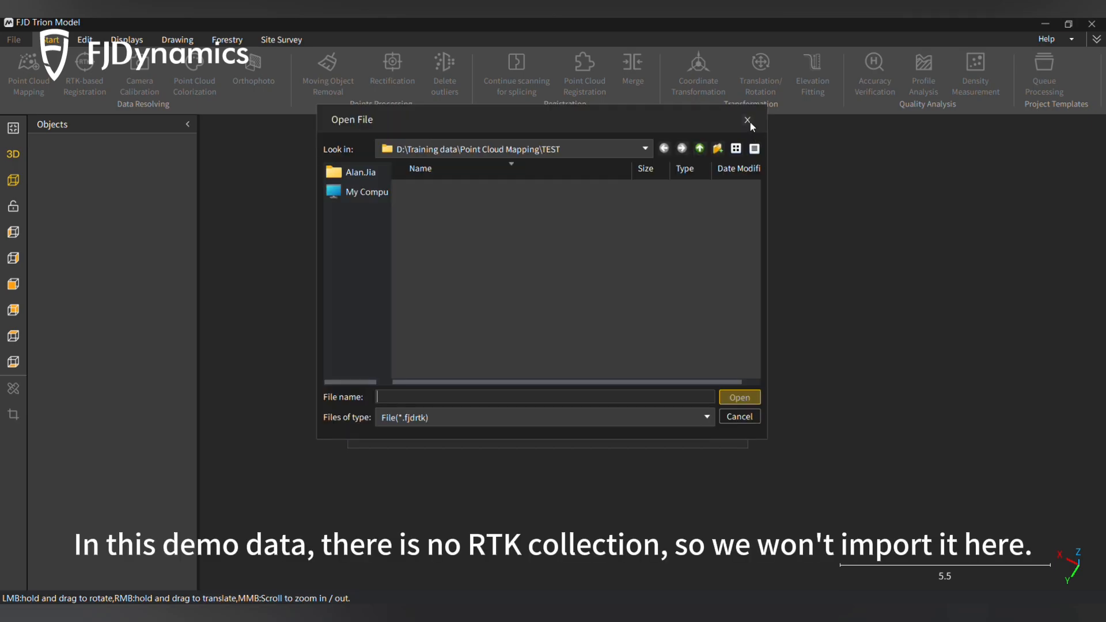
click(747, 119)
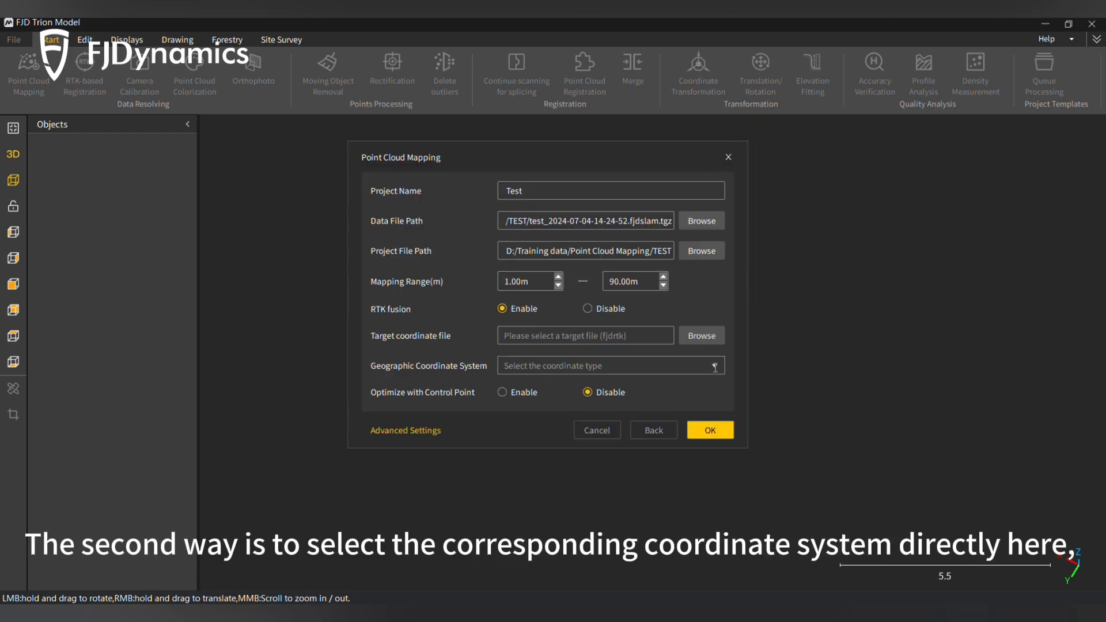
click(608, 365)
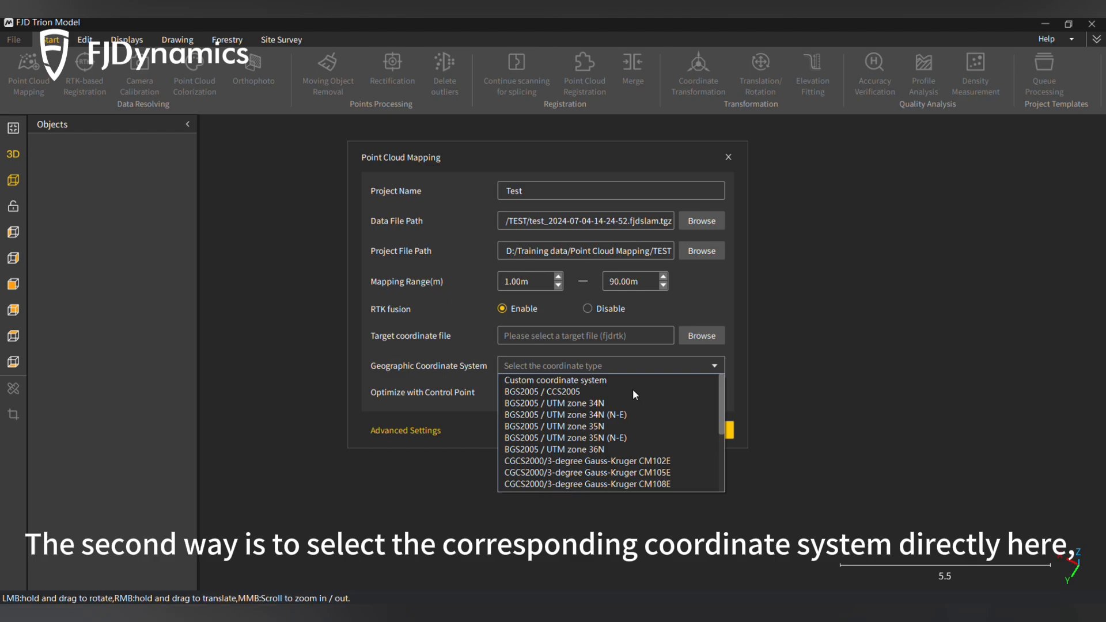
scroll(down, 3)
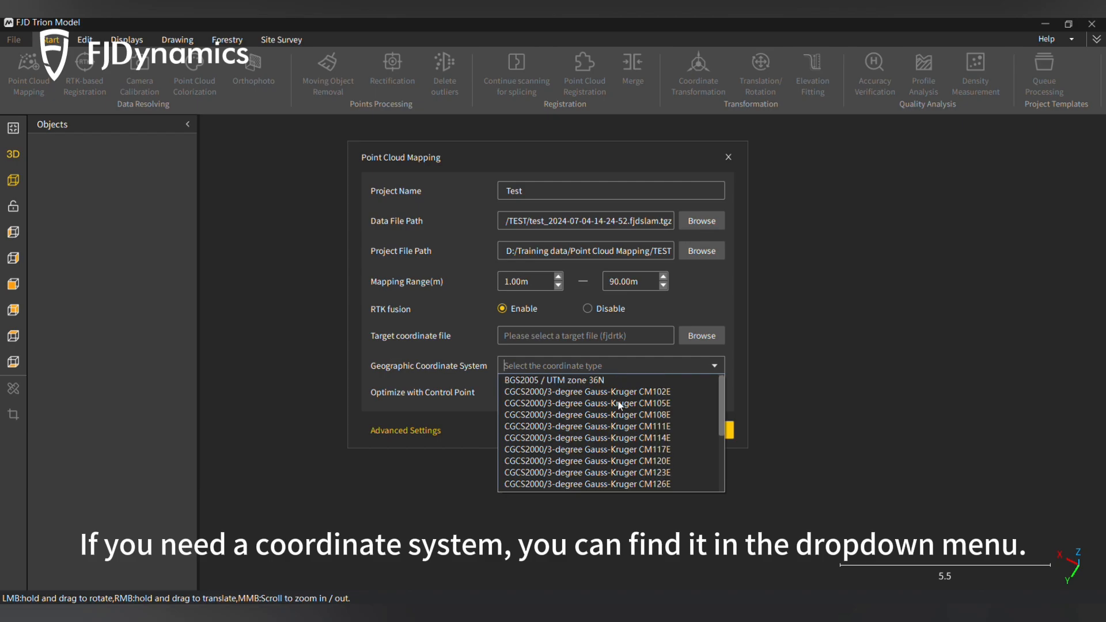
click(586, 415)
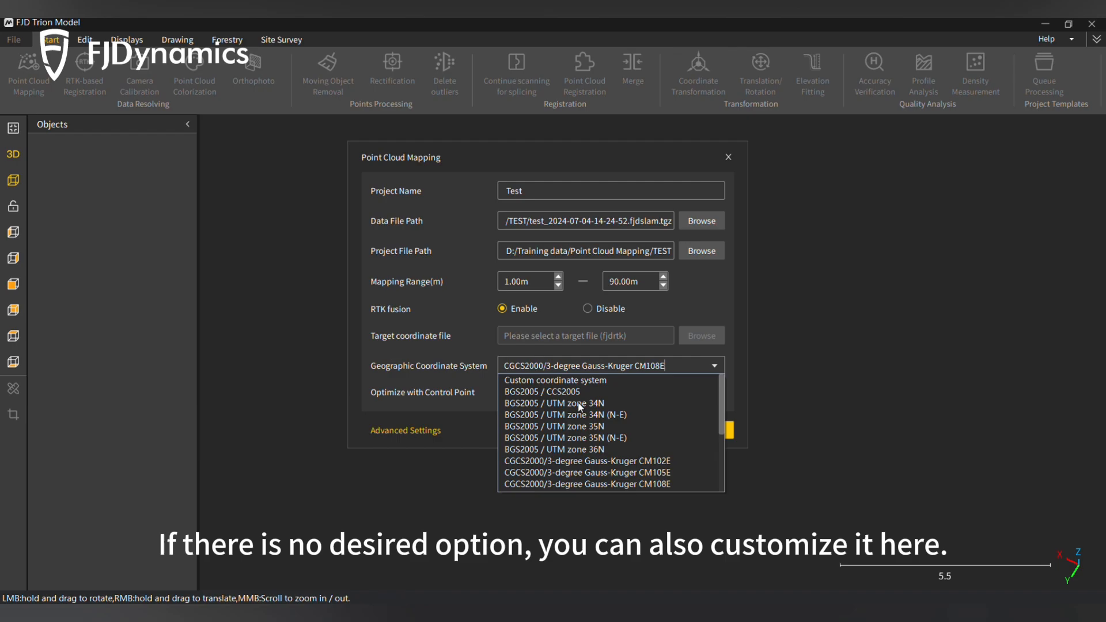
click(554, 380)
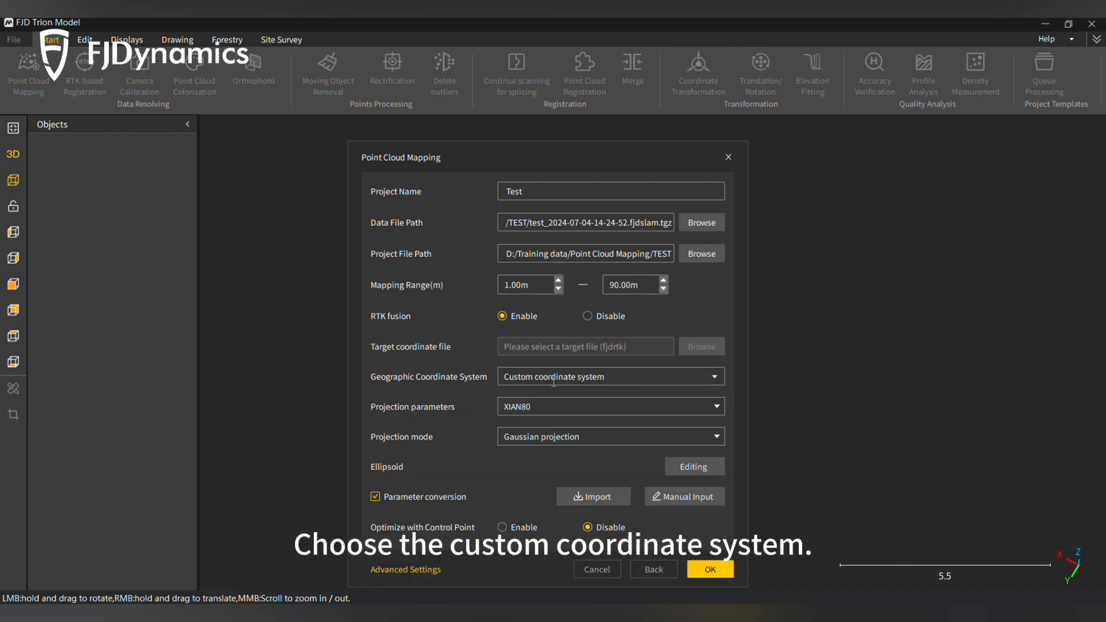
Choose WGS84 projection parameters and UTM projection mode, then check Ellipsoid Editing and Manual Input
click(607, 376)
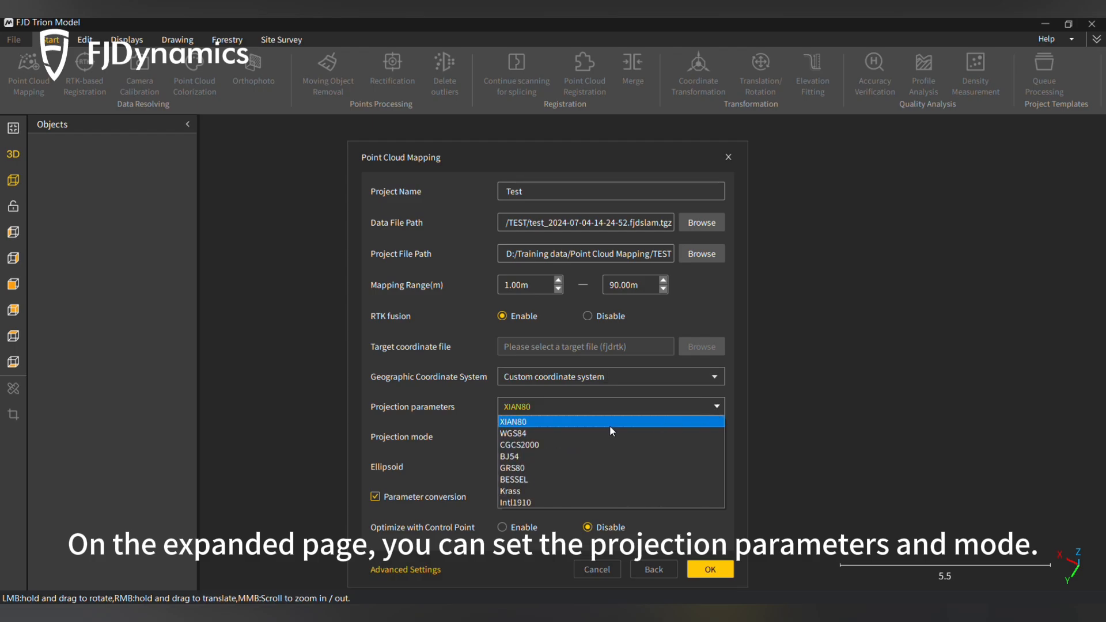
click(513, 433)
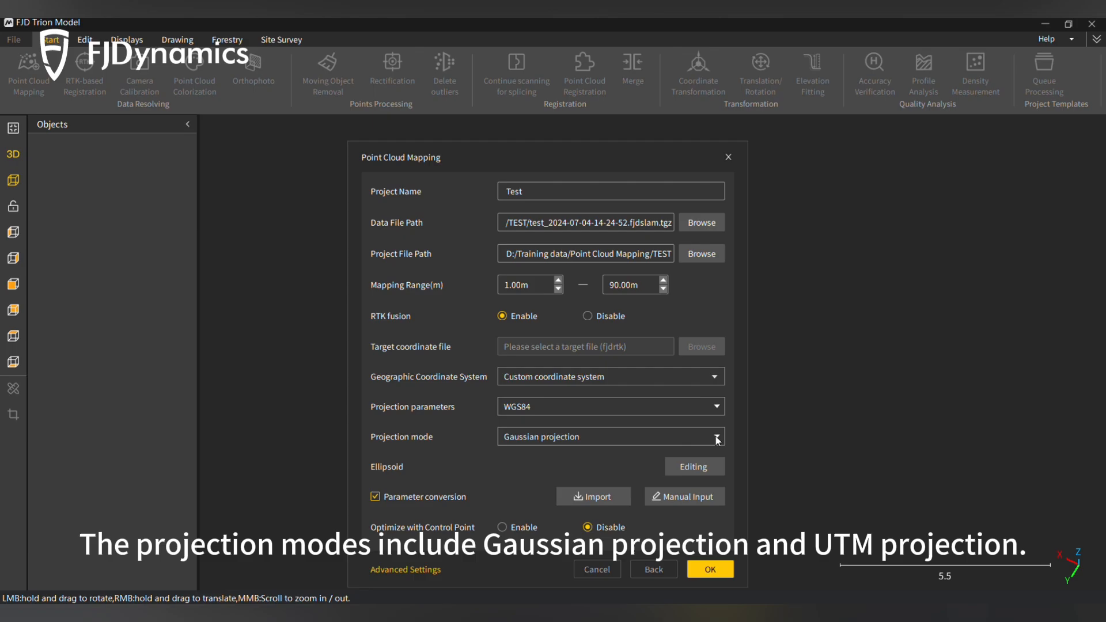
click(714, 436)
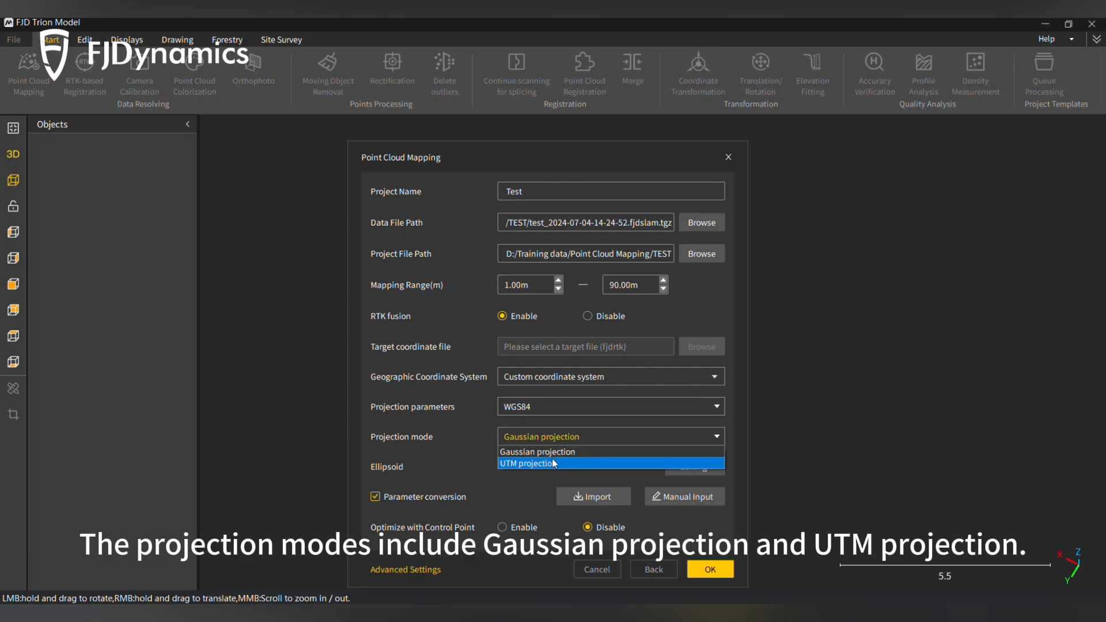
click(527, 463)
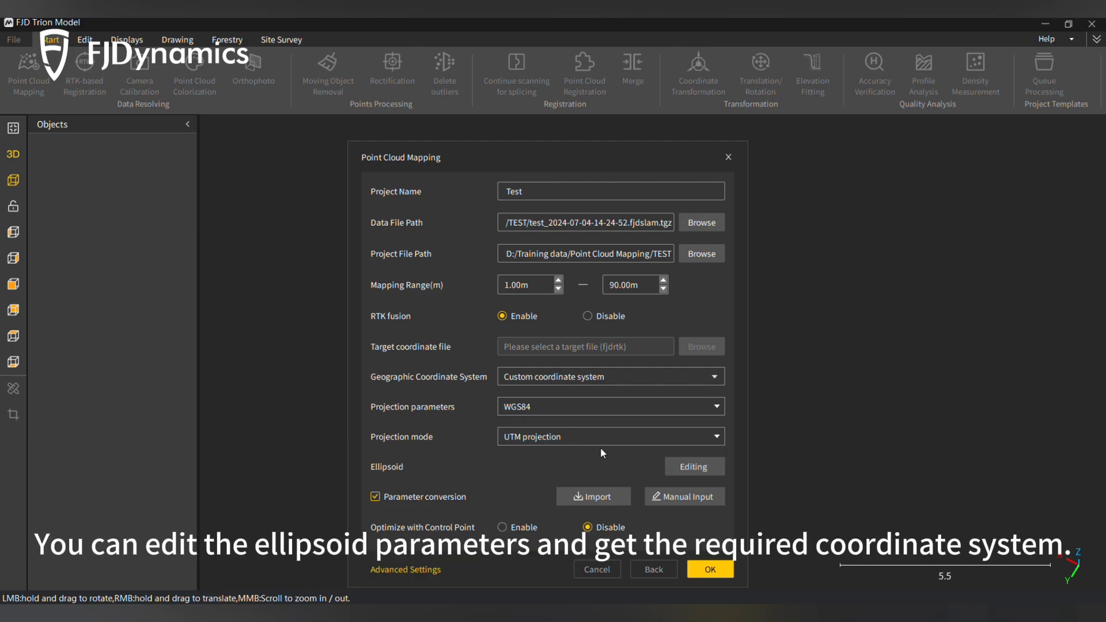
click(694, 466)
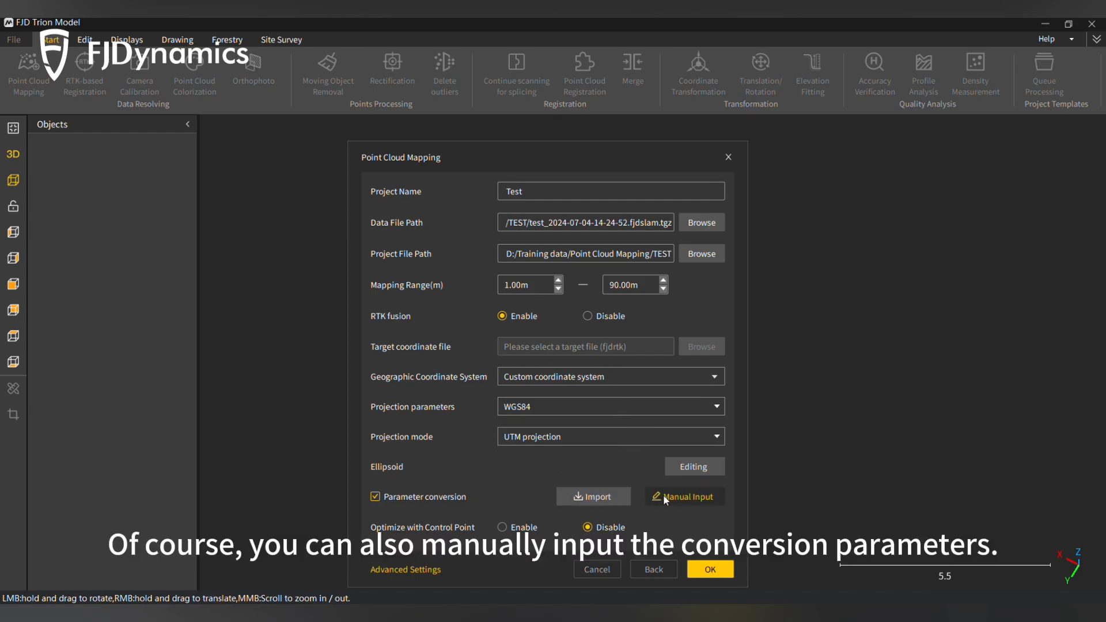
click(682, 496)
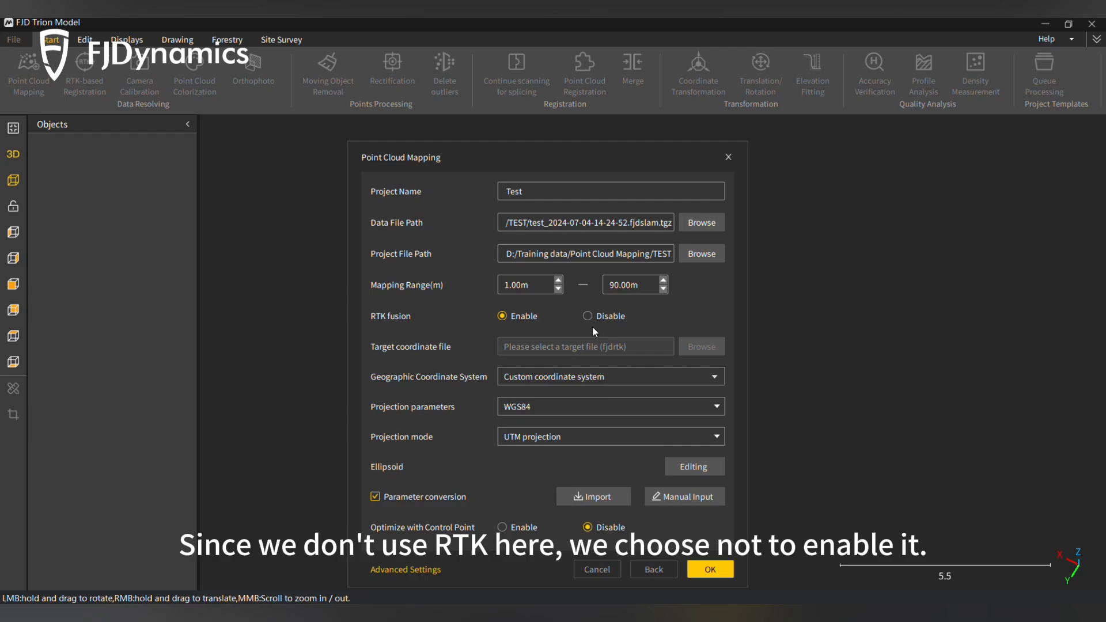
Disable RTK fusion and control-point optimization, then start creating the Test map
click(586, 315)
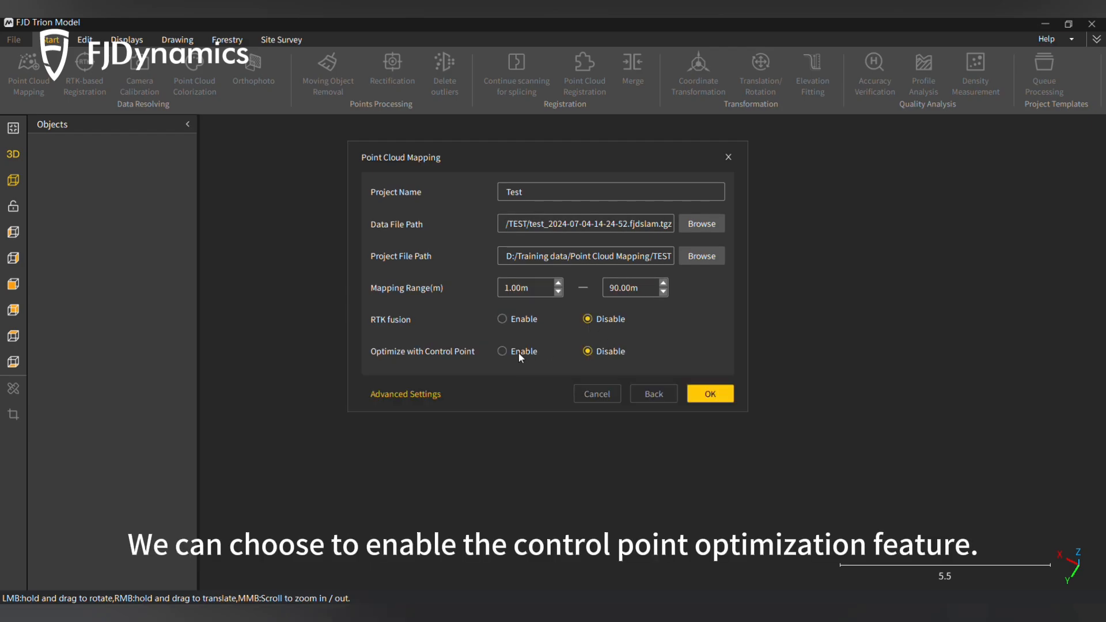
click(502, 351)
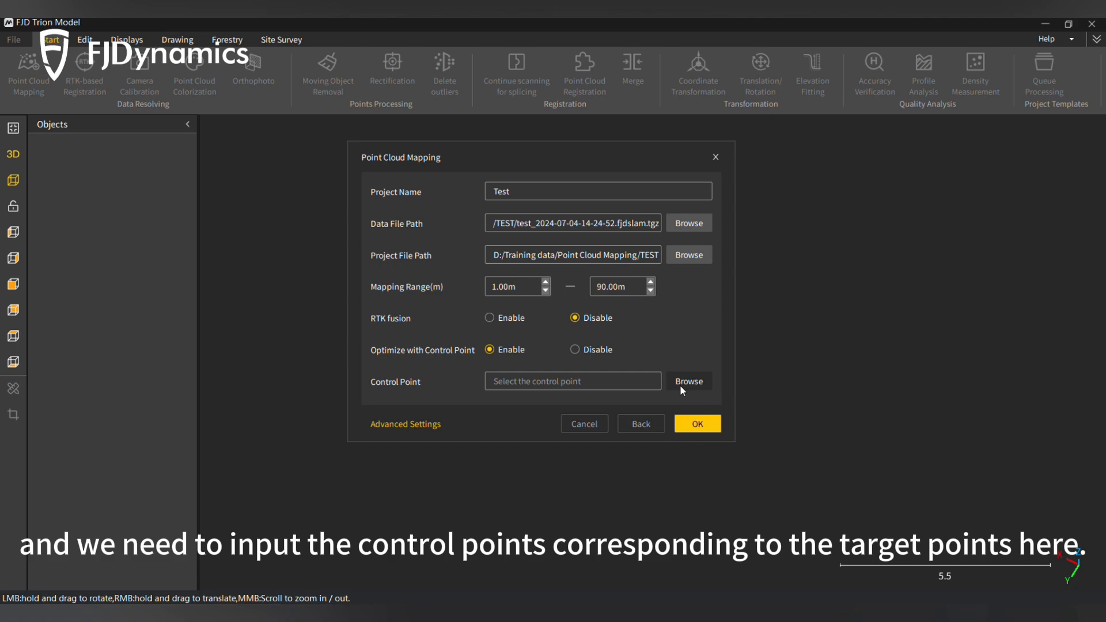
click(575, 351)
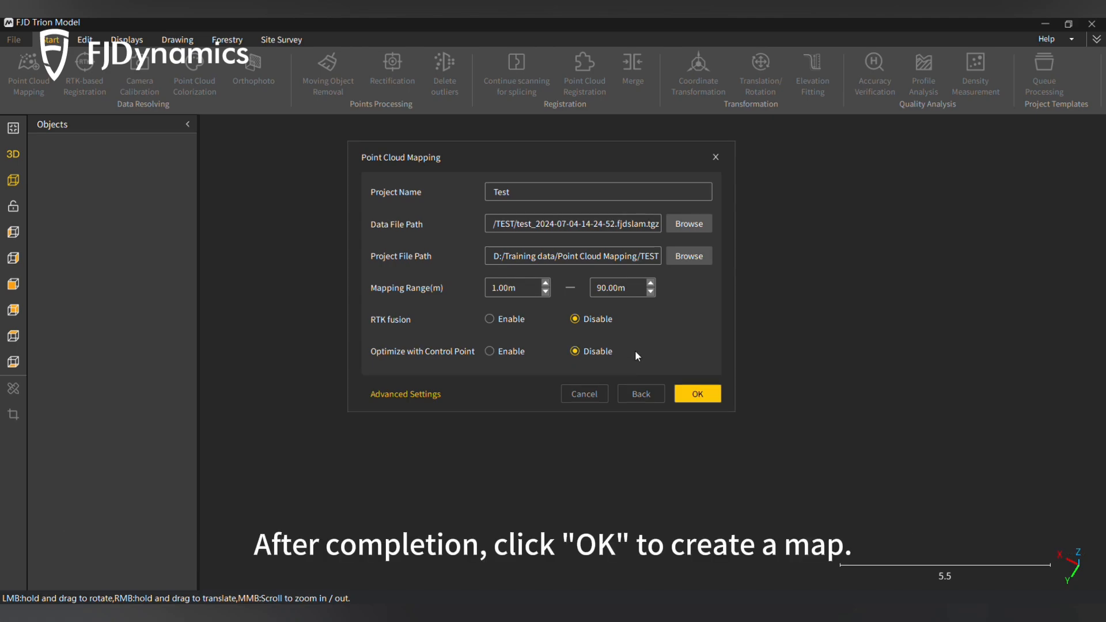
click(696, 392)
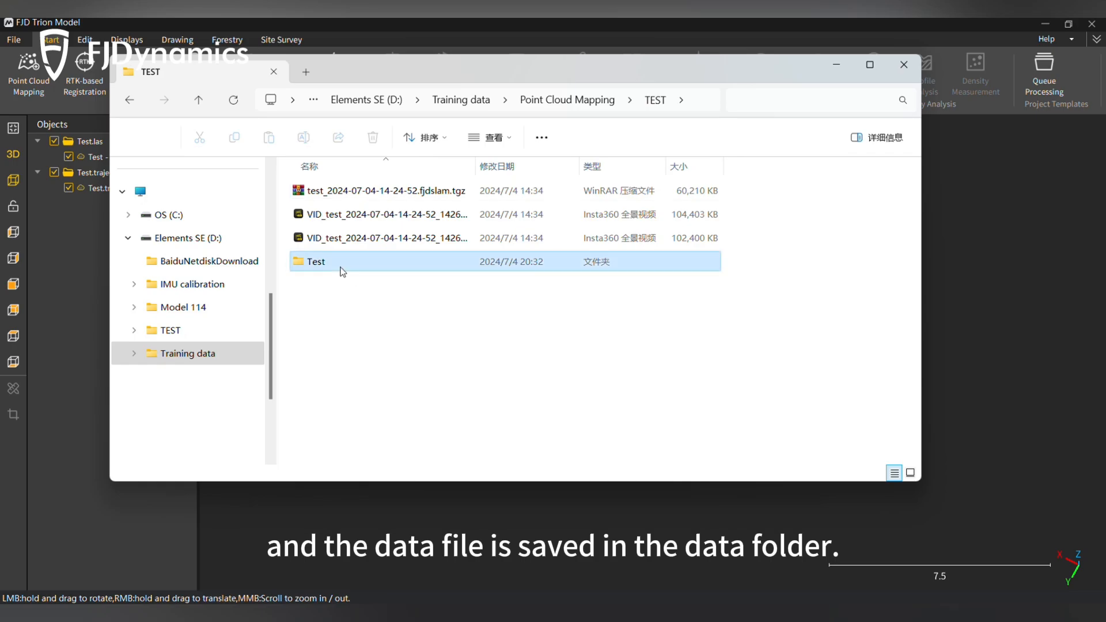
Open the Test folder under Training data > Point Cloud Mapping > TEST
double_click(316, 261)
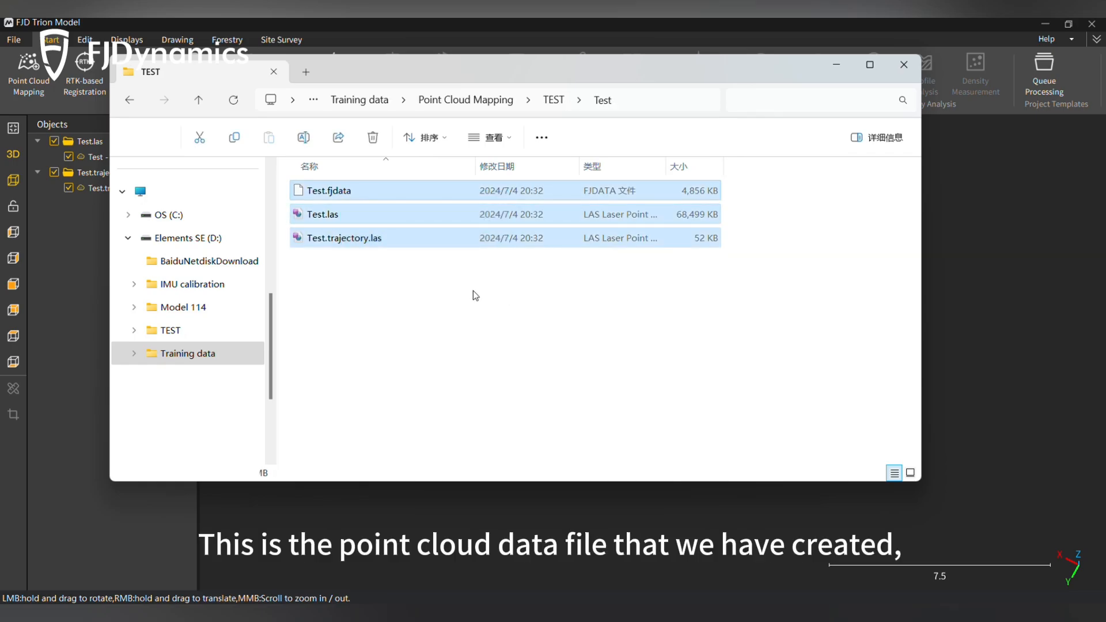